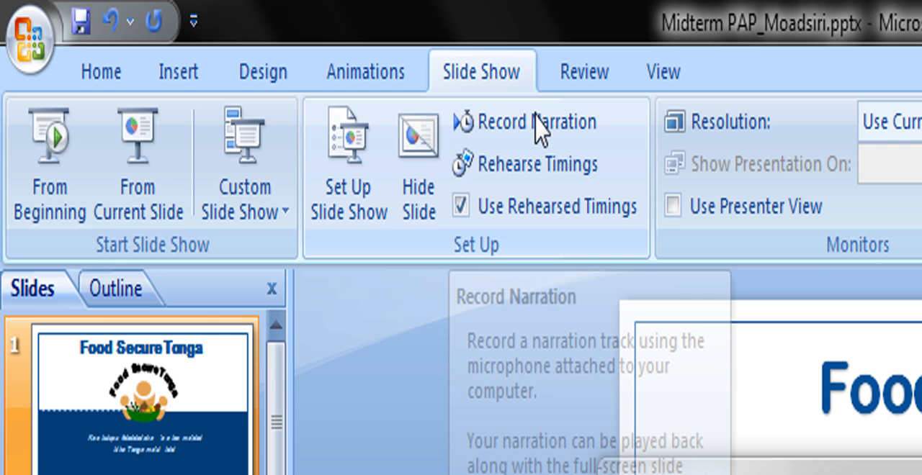
Bring up the Record Narration settings from the Slide Show ribbon
click(535, 121)
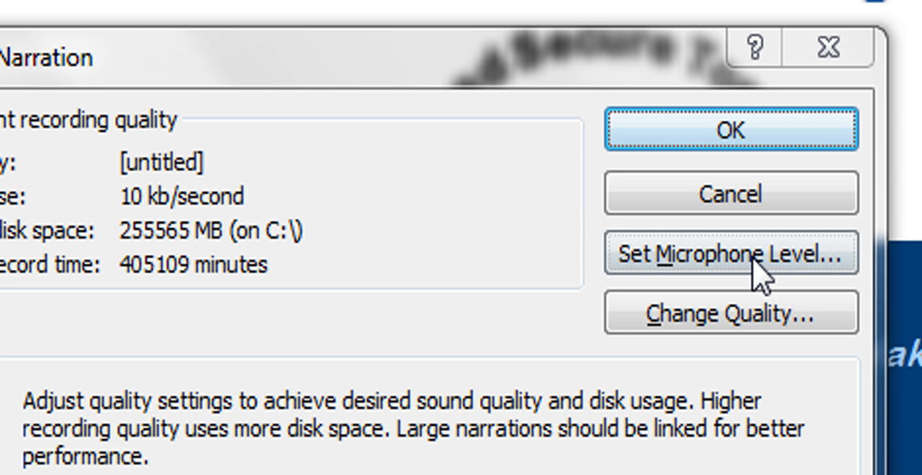
click(730, 129)
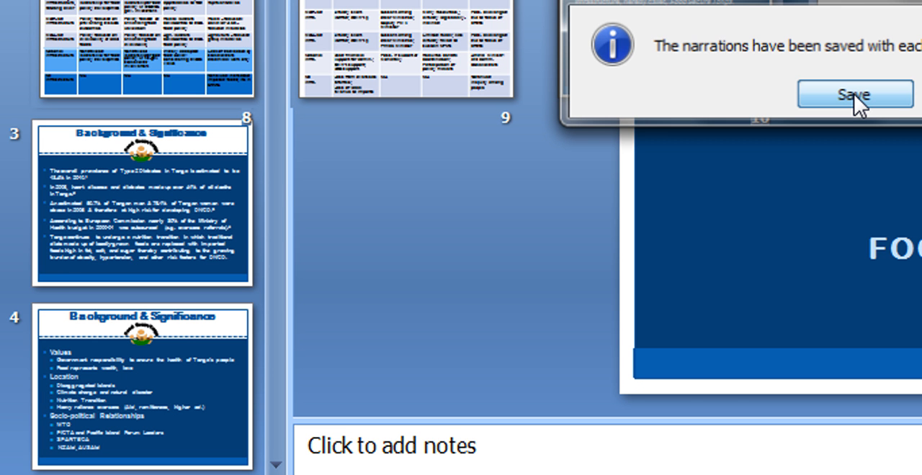
Save the recorded narrations with each slide, then reopen Record Narration for slide 5
click(854, 95)
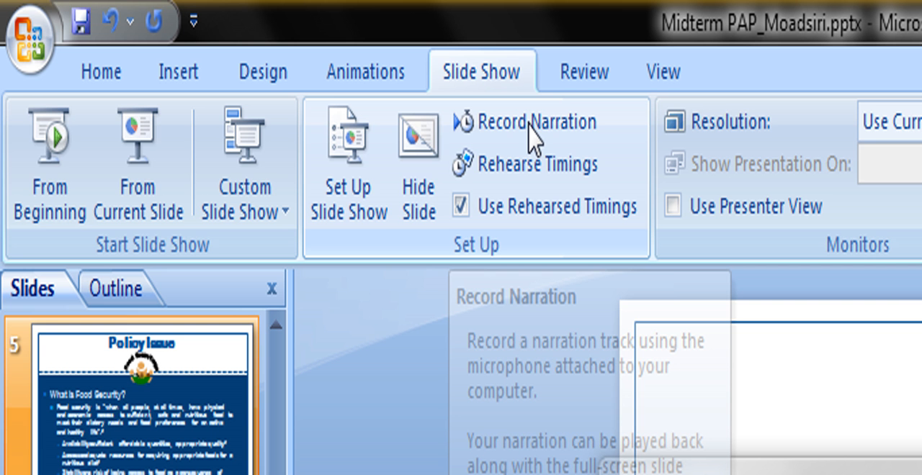
click(536, 121)
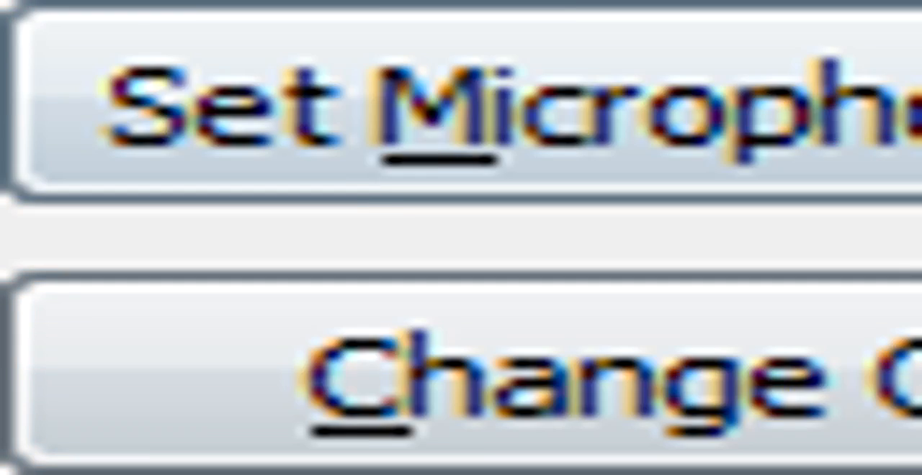